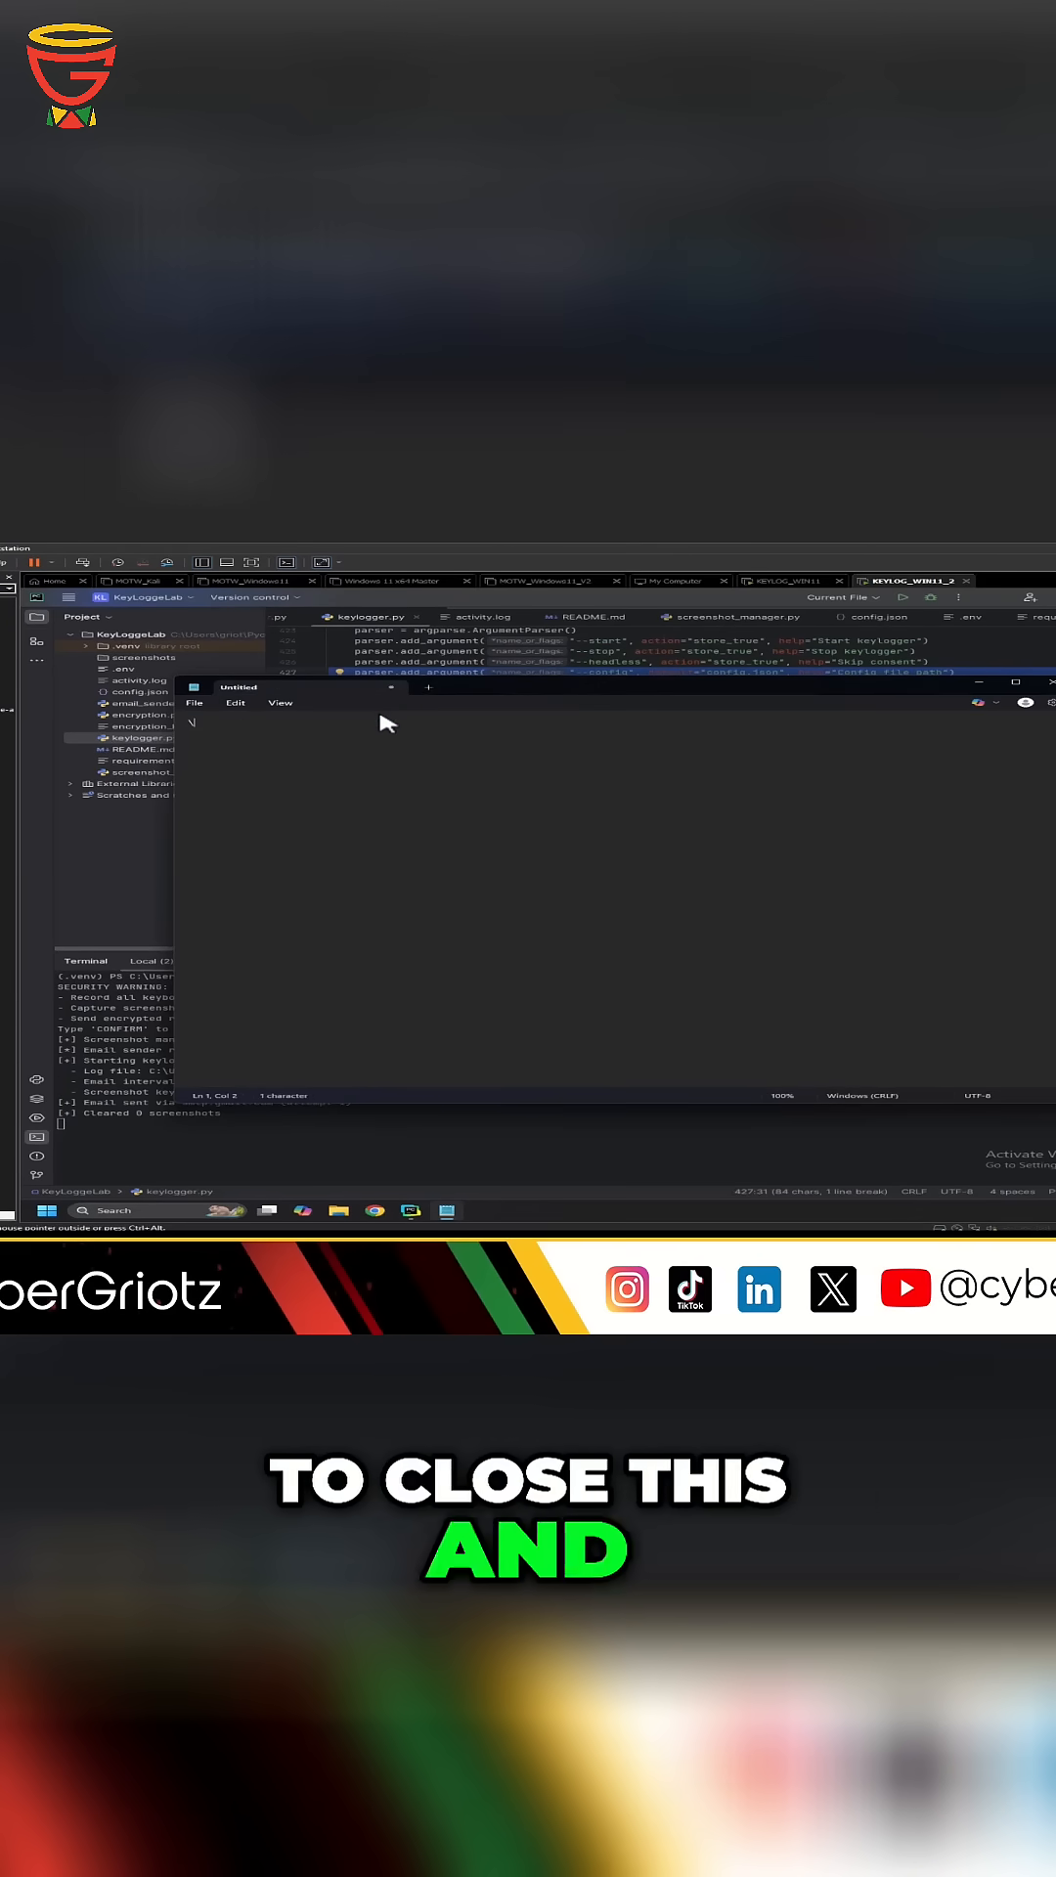
# Type 'this is a random test of keylogger and key capture bla bla blagh' into Notepad.
pyautogui.write('this is a r')
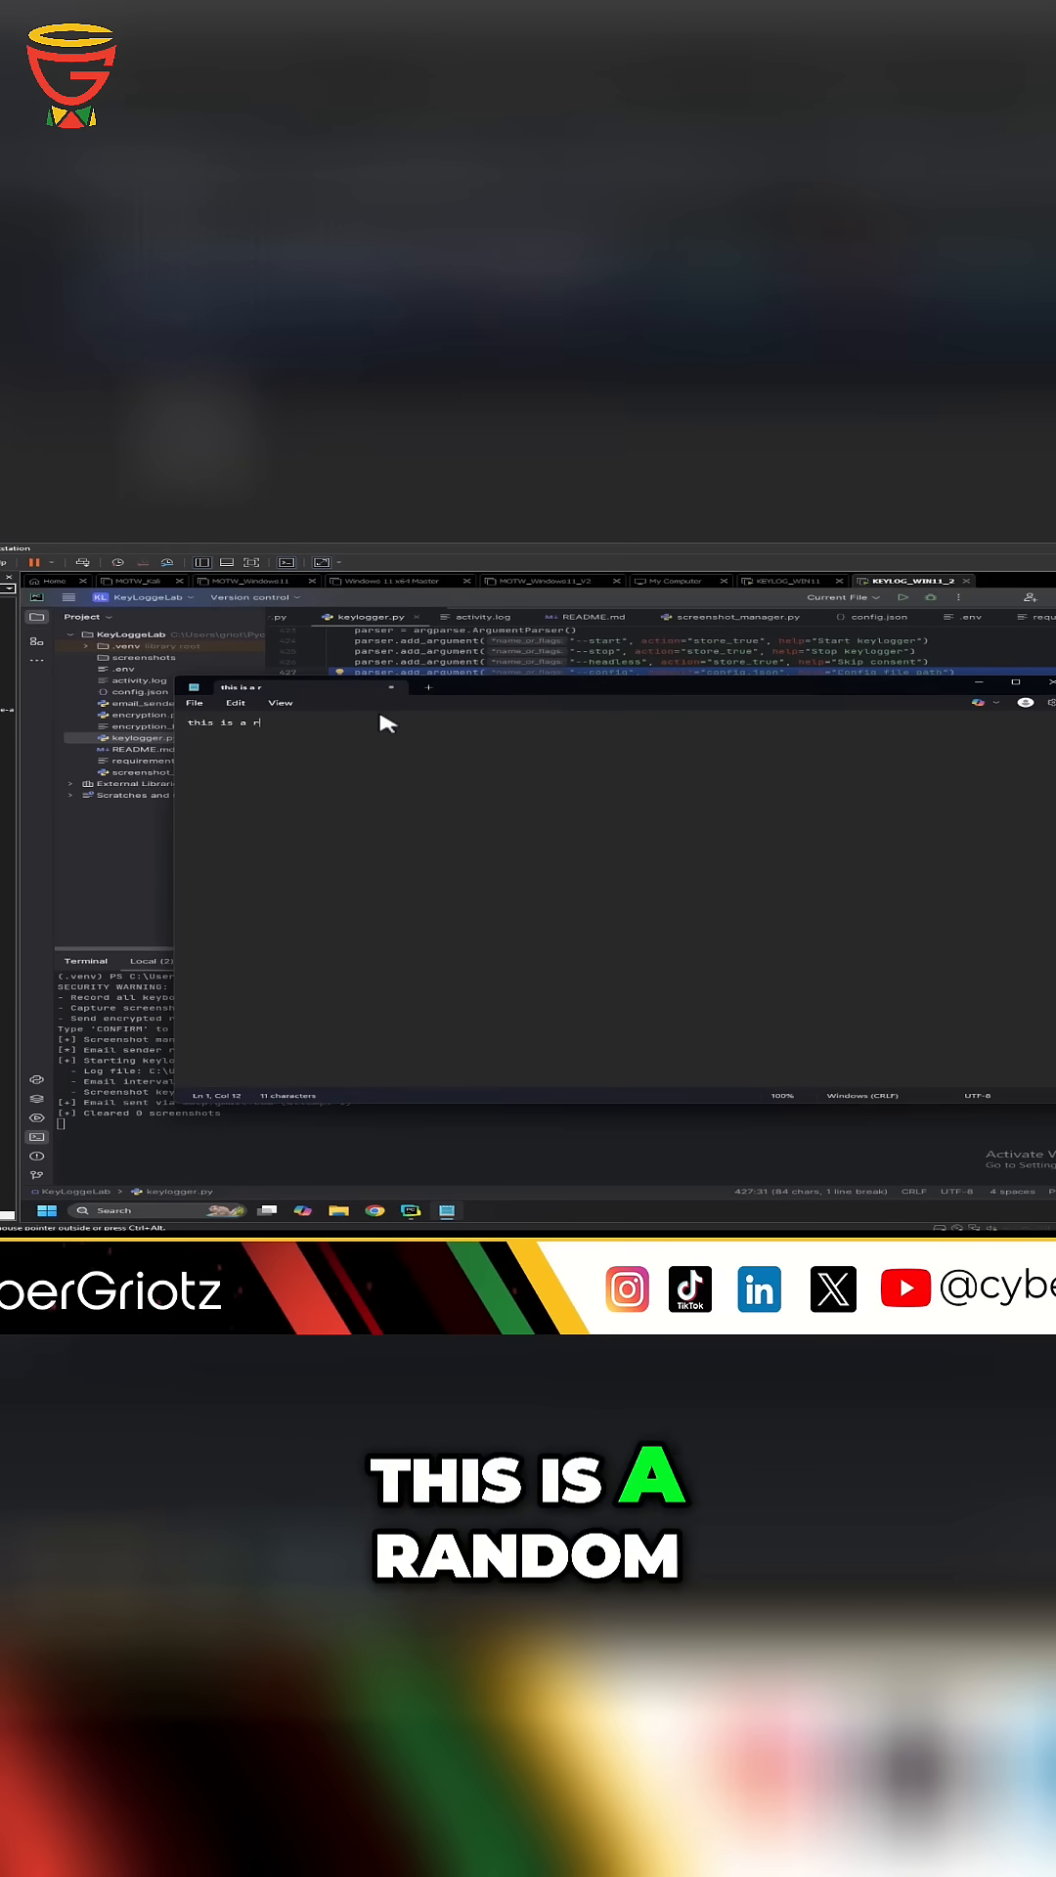
pyautogui.write('andom test of')
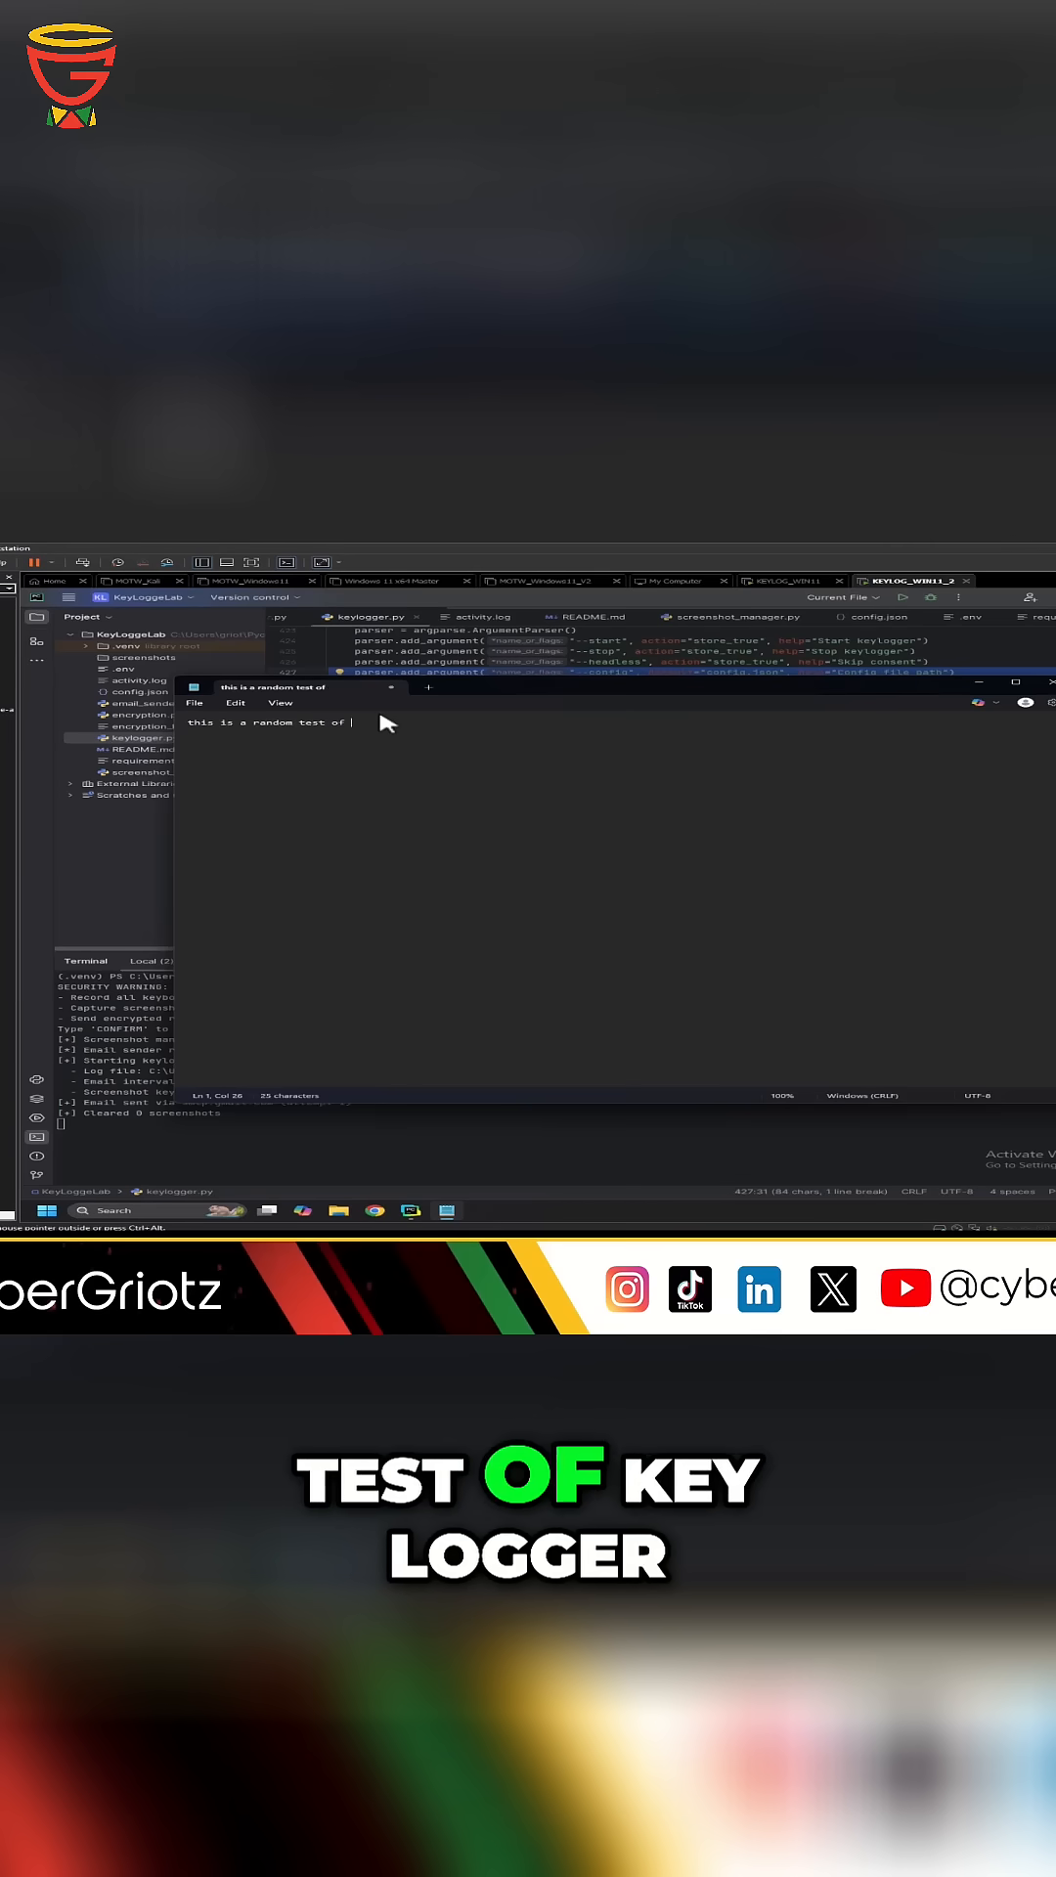
pyautogui.write('keylogger and')
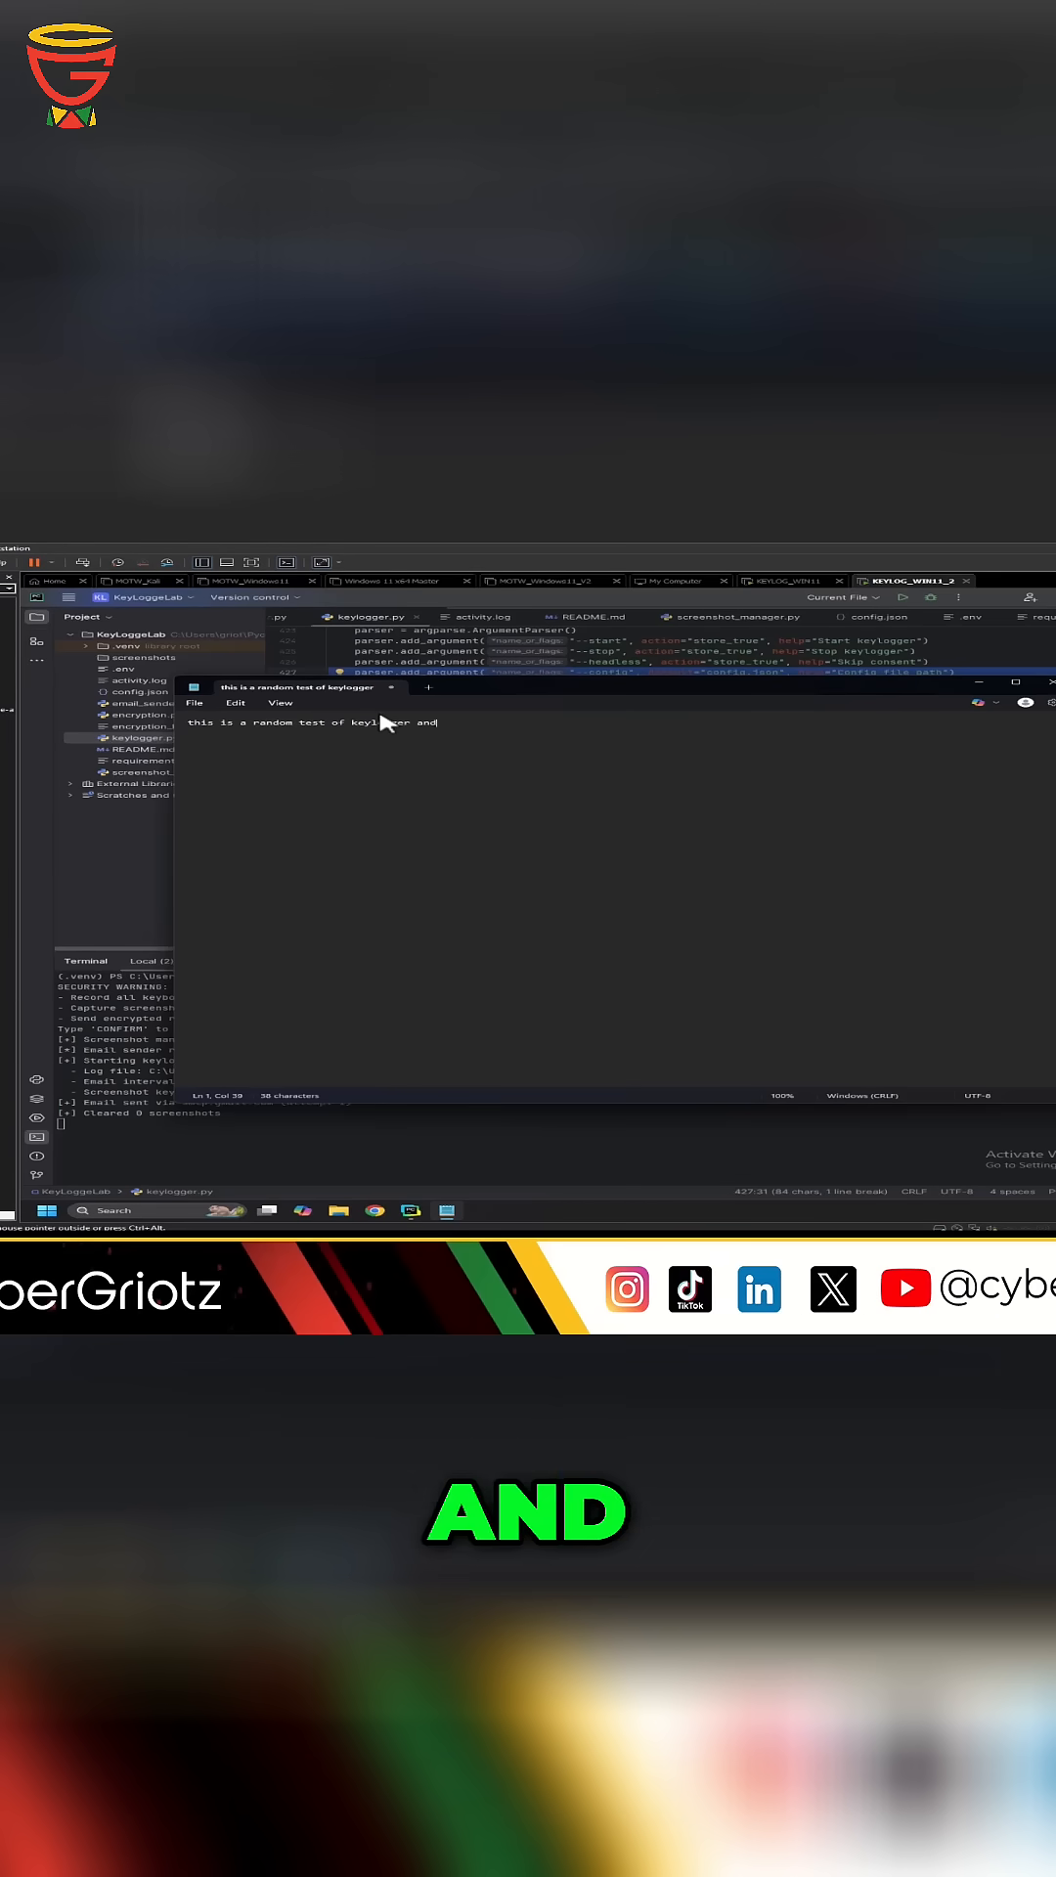
pyautogui.write('key')
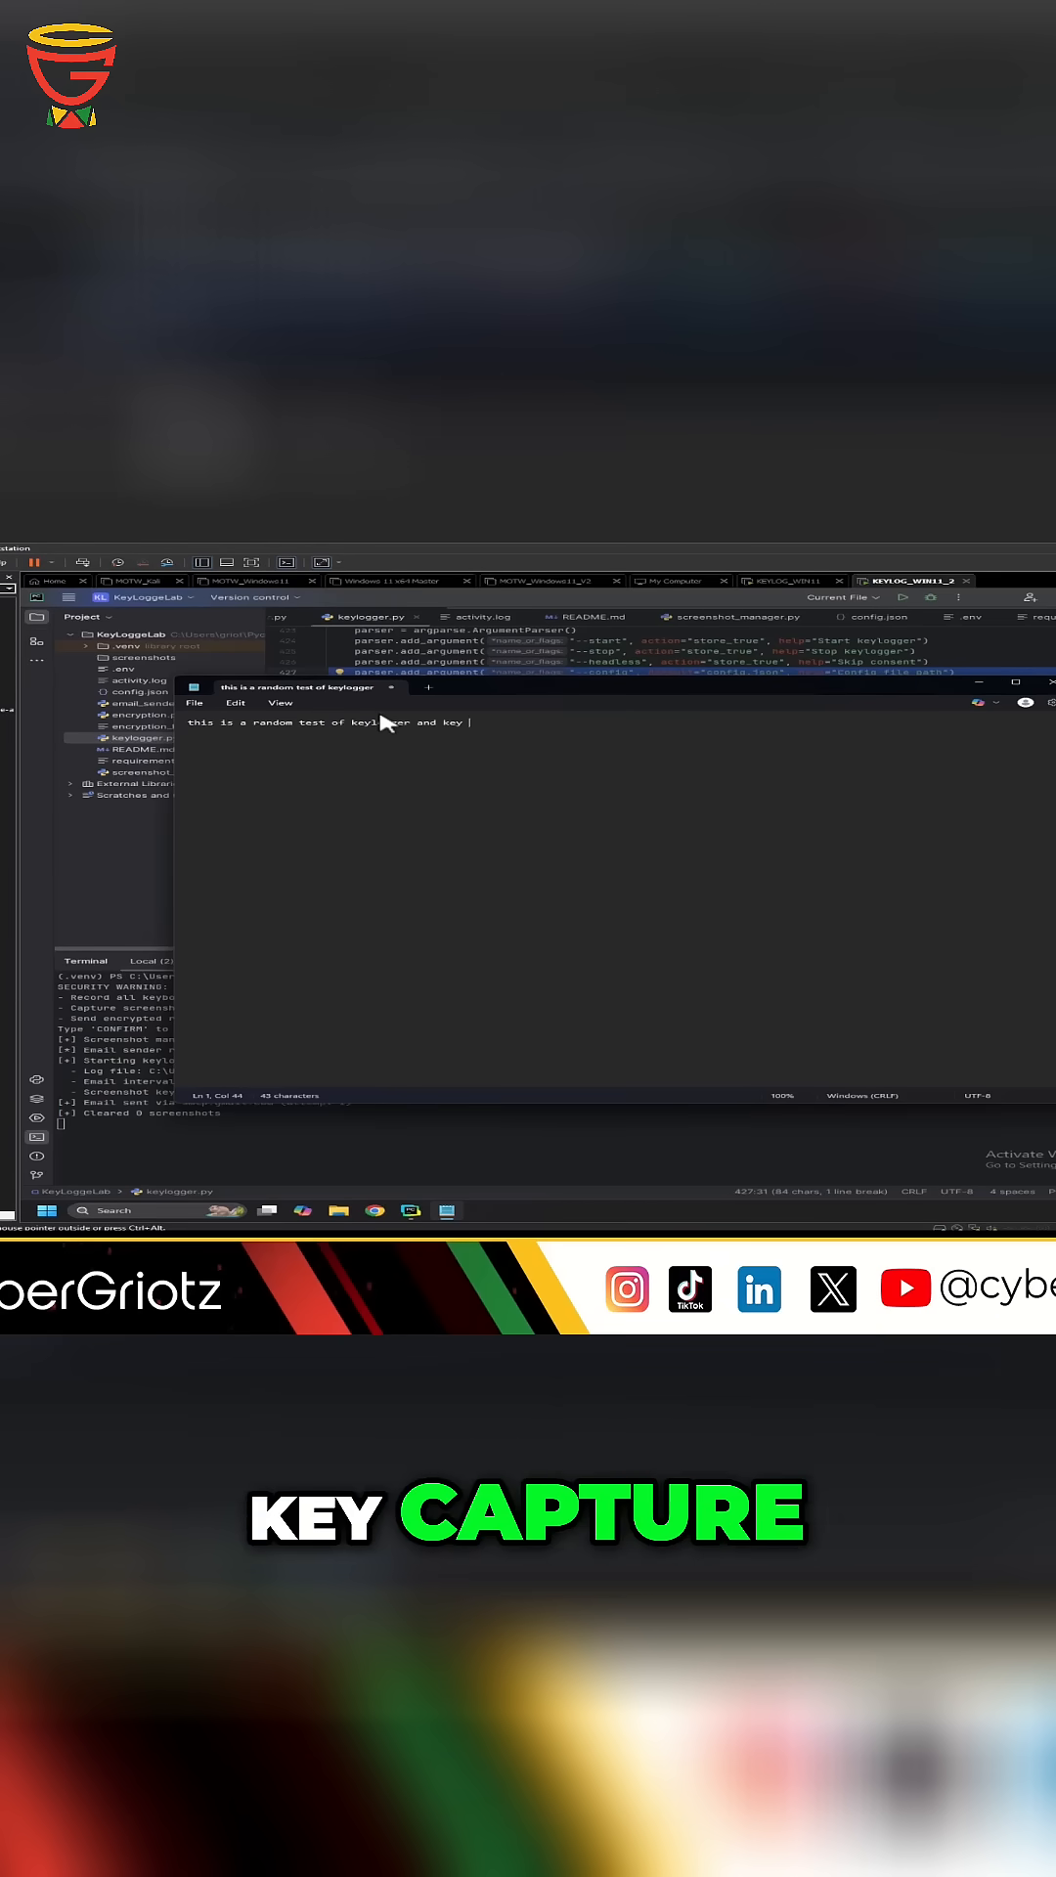
pyautogui.write('capture bla bla blagh')
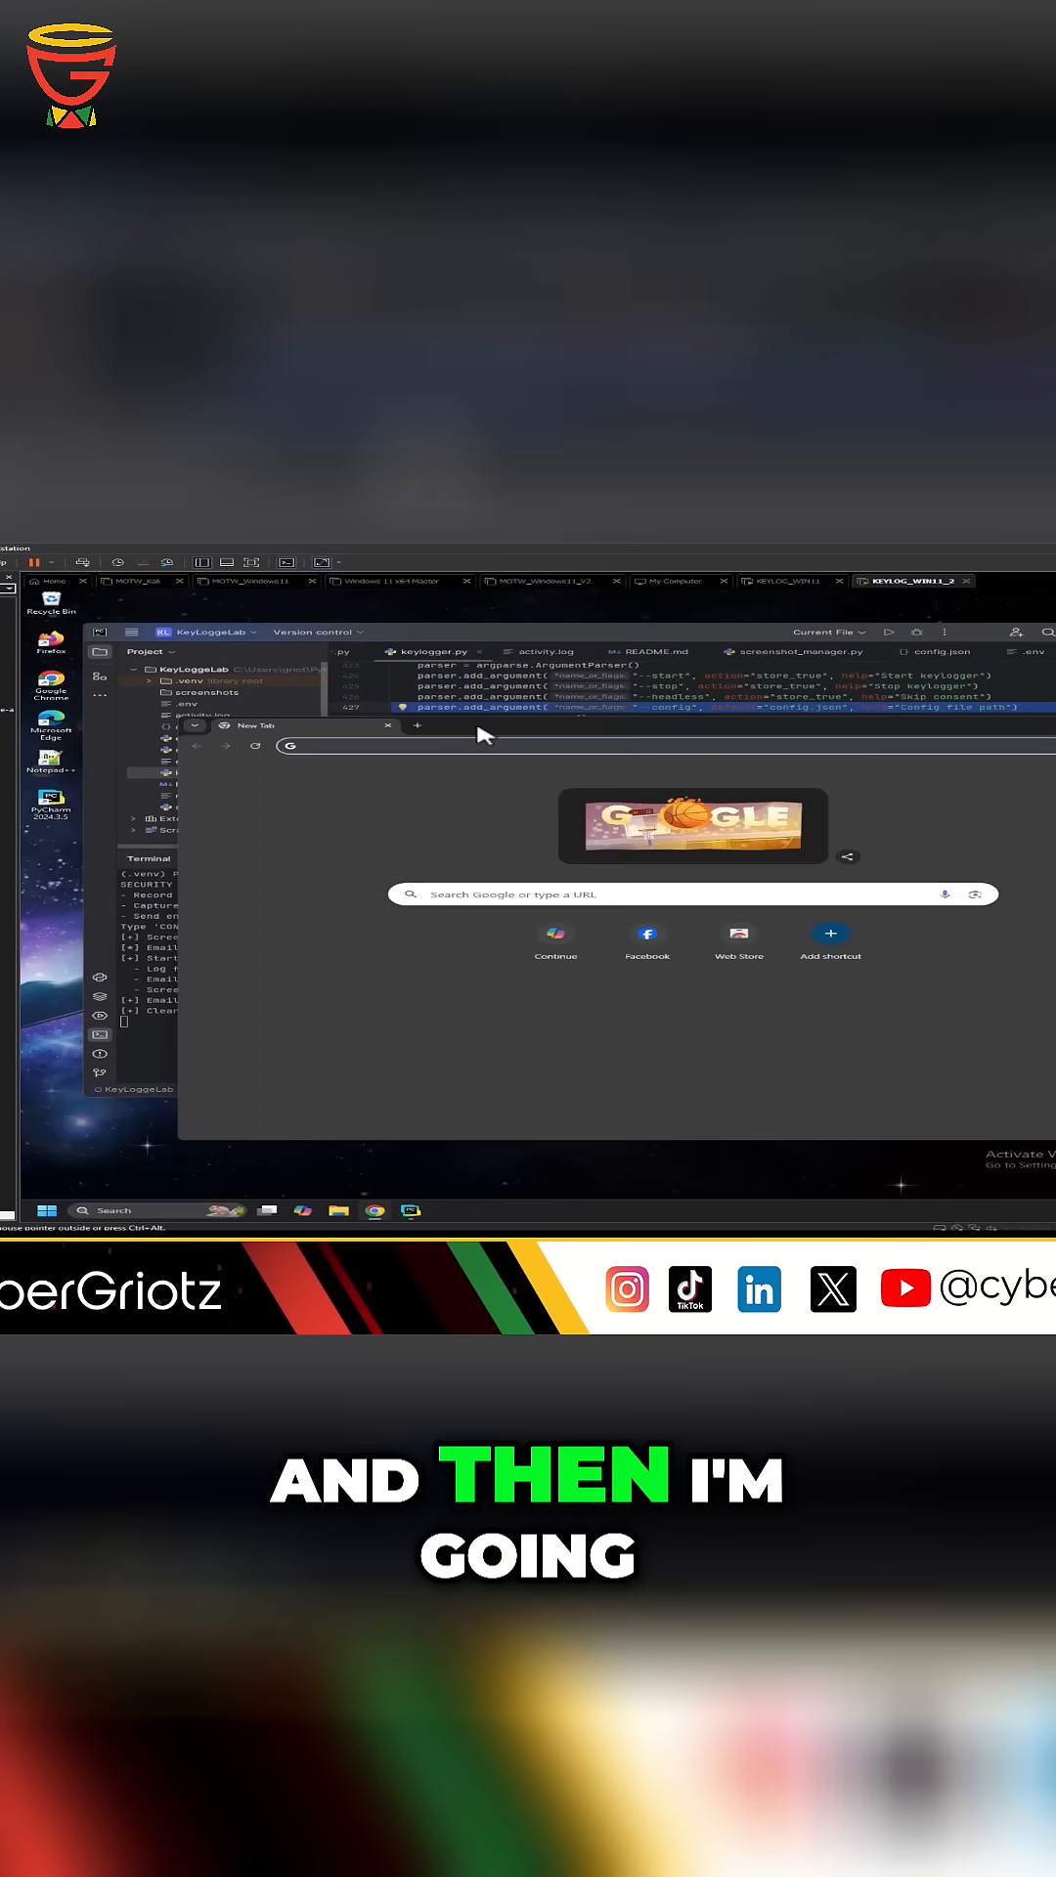
# Search 'bankofamerica' and open the official Bank of America sign-in result.
pyautogui.write('bankofamerica')
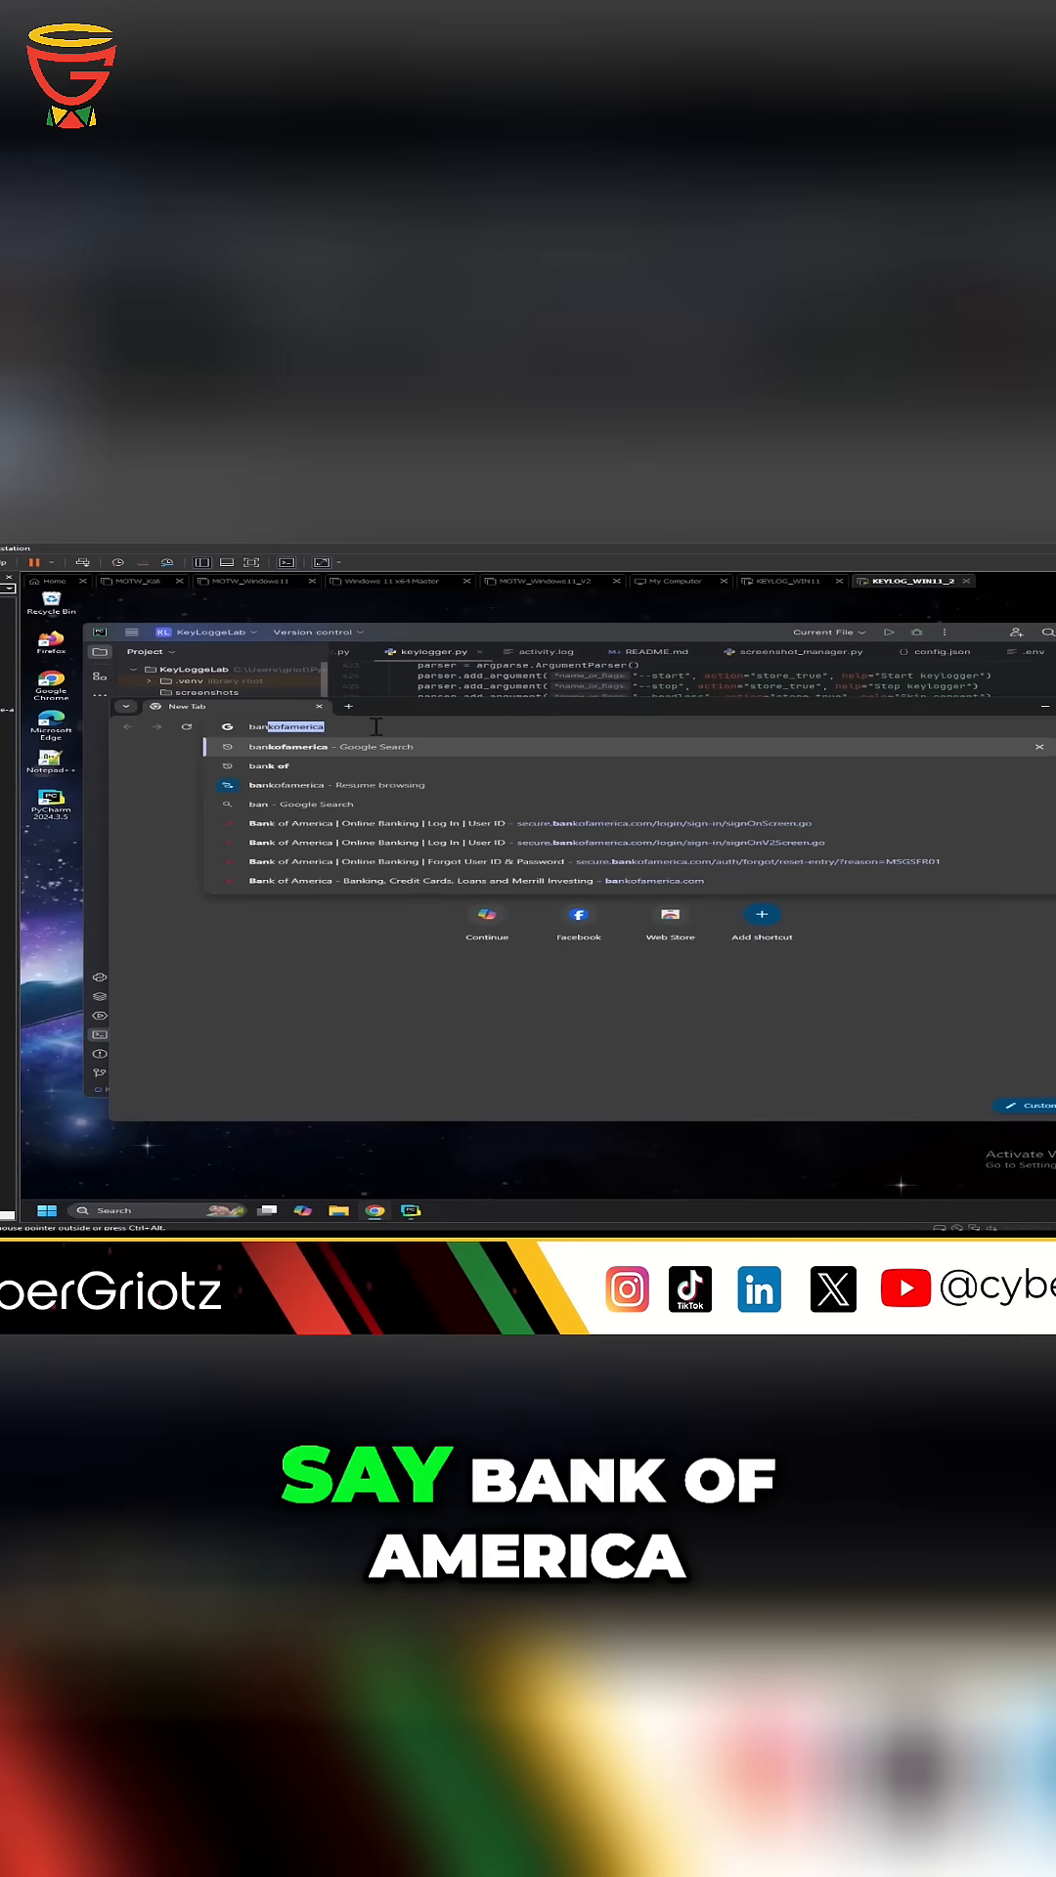
pyautogui.press('Return')
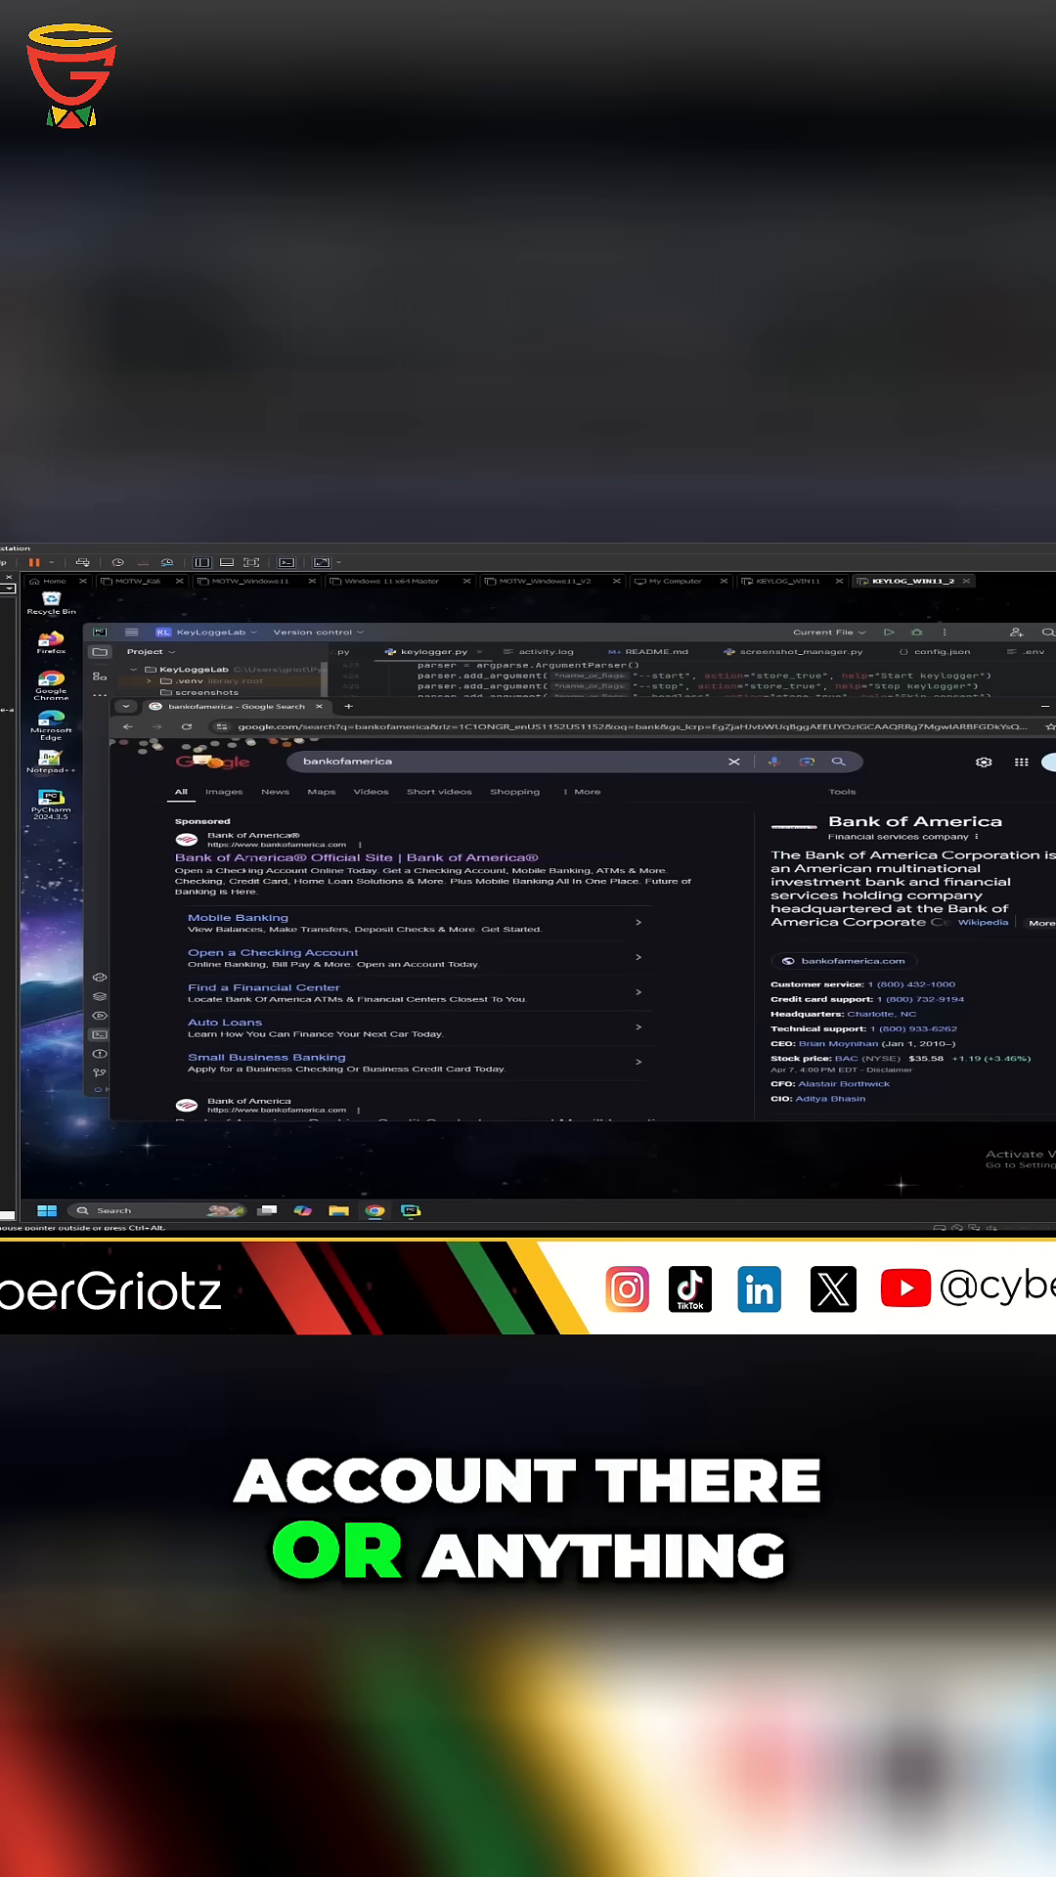
pyautogui.click(339, 856)
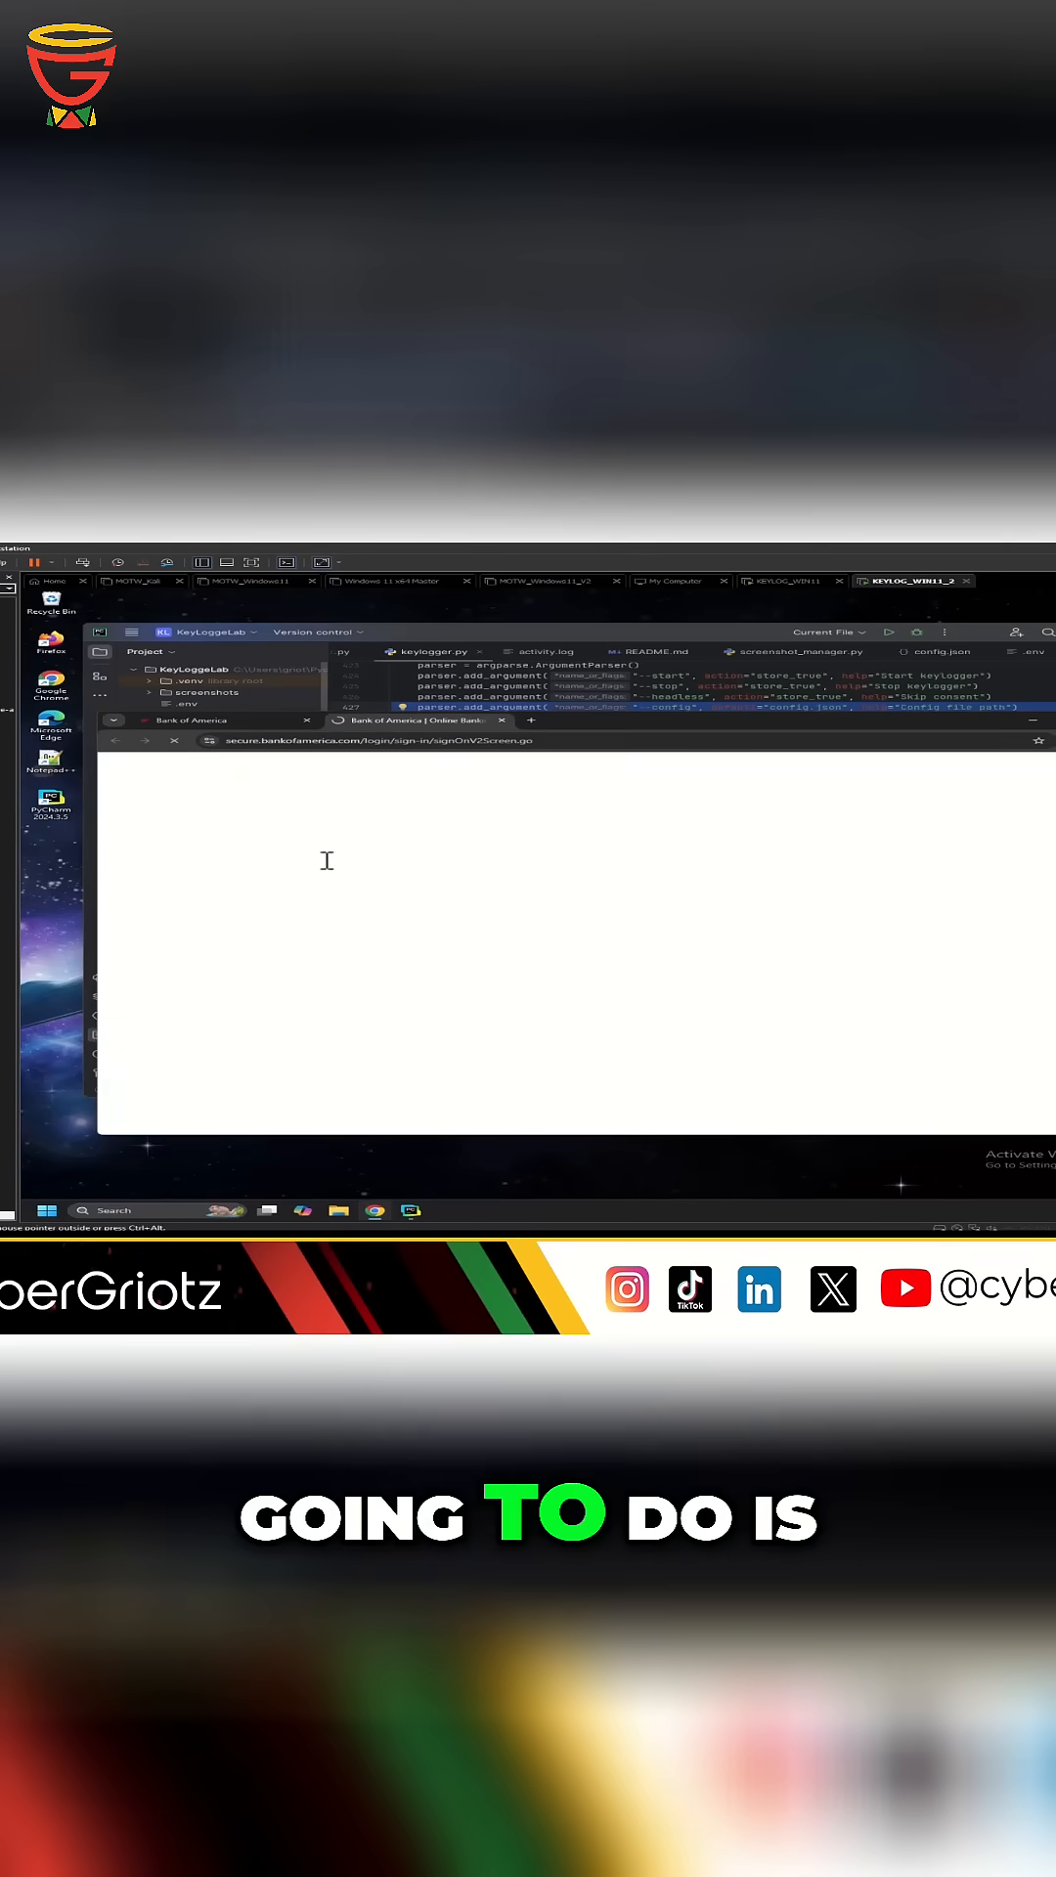
pyautogui.moveTo(405, 863)
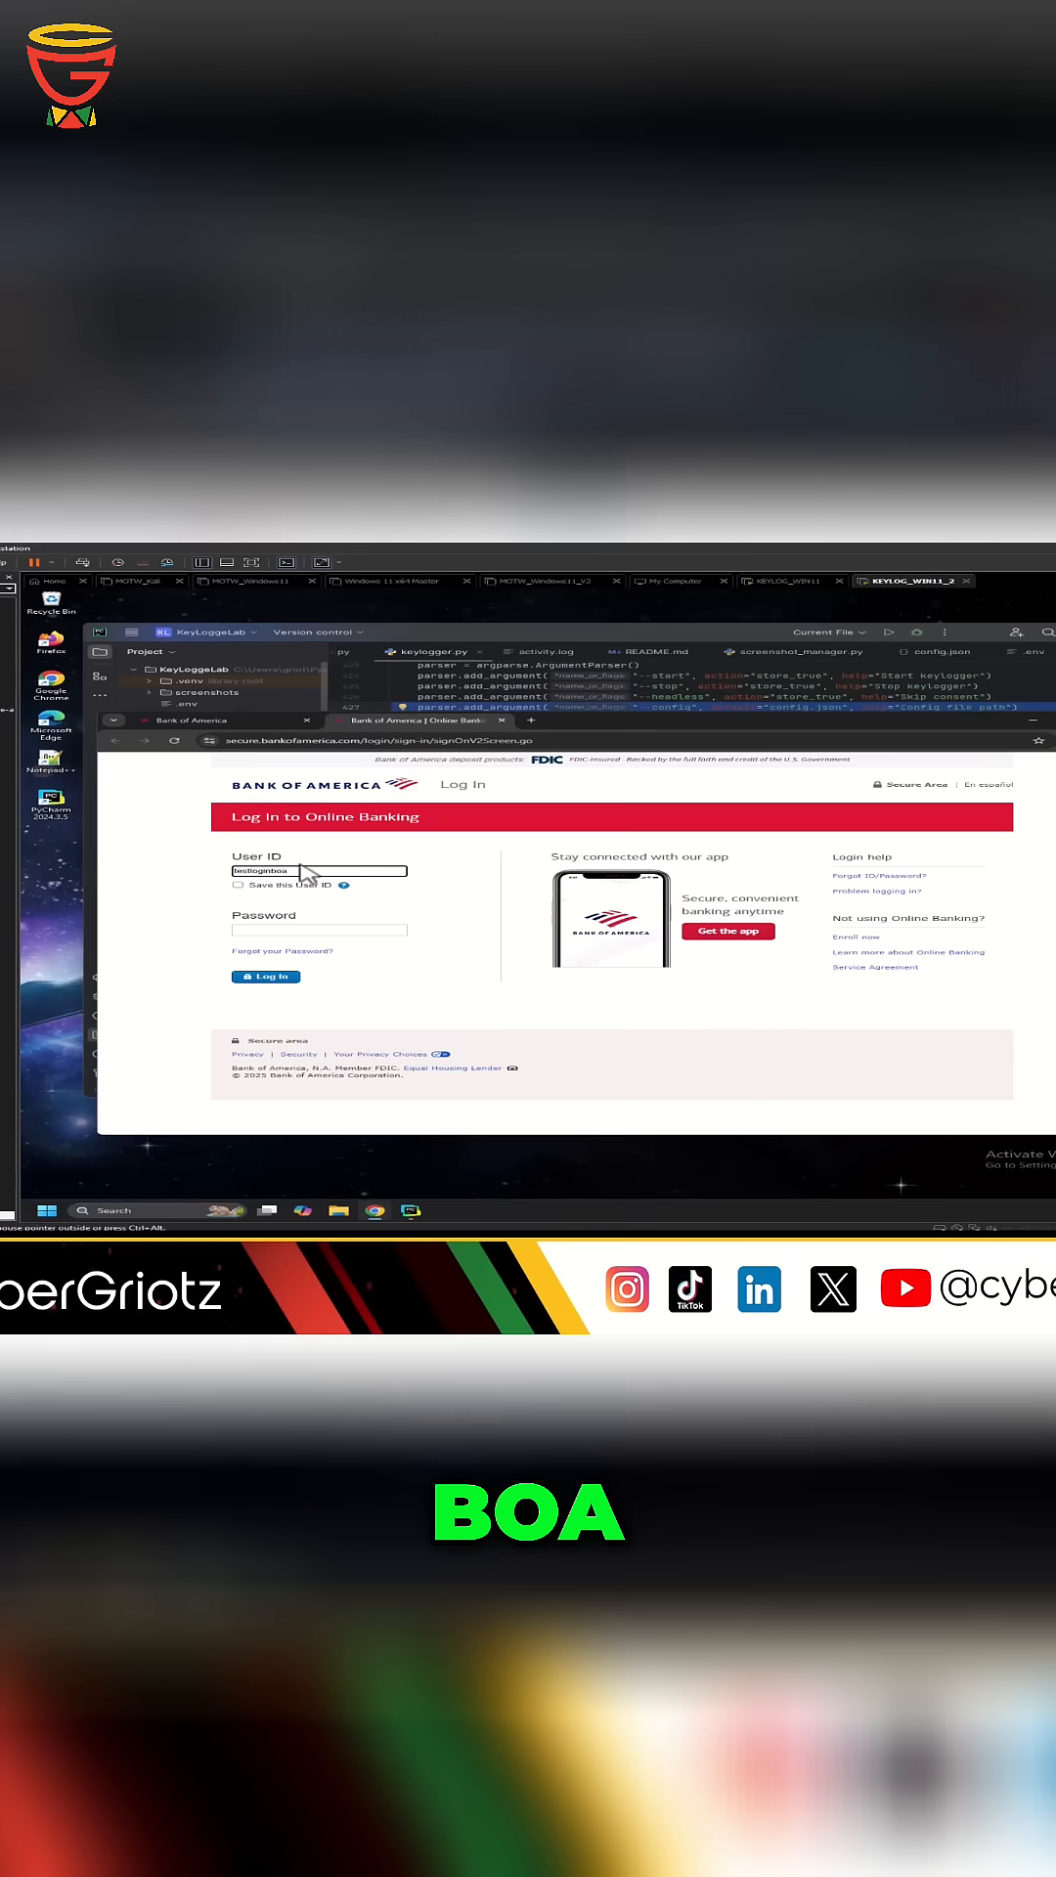
pyautogui.moveTo(369, 931)
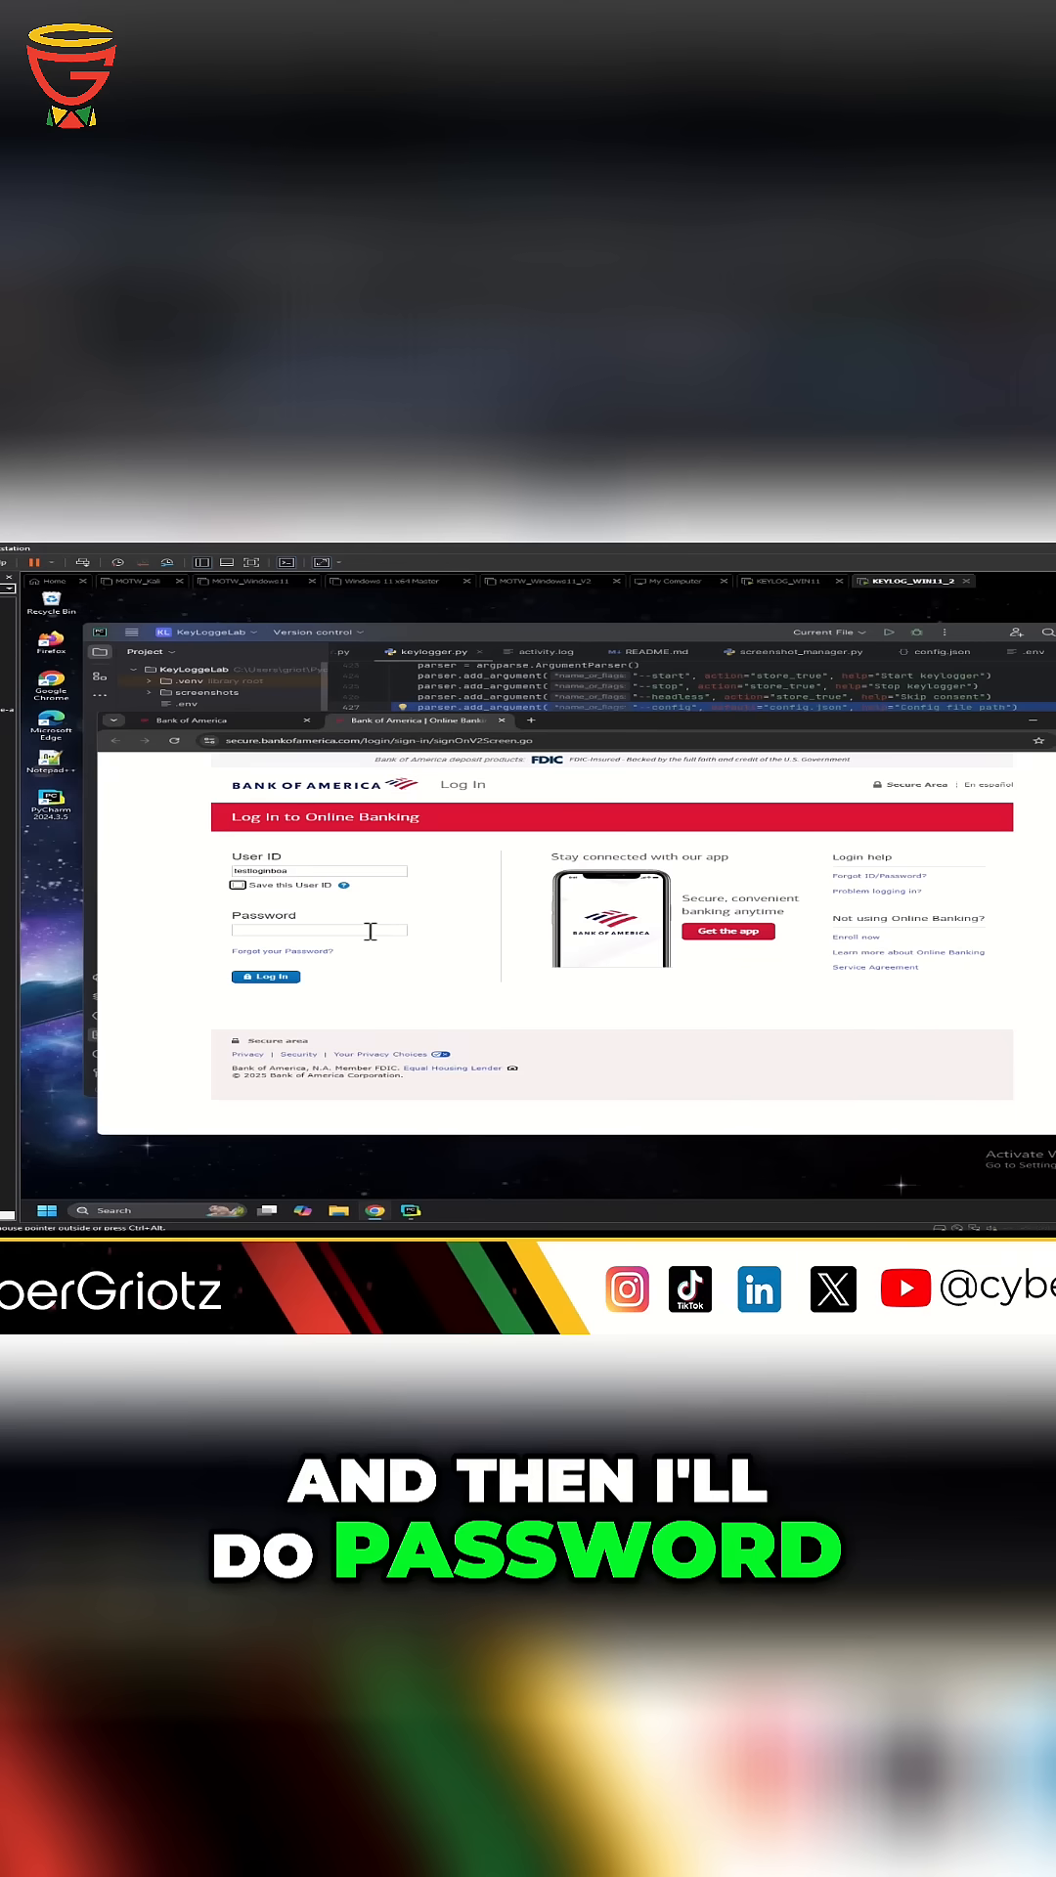
# Enter 'password' and submit the dummy Bank of America login.
pyautogui.write('password')
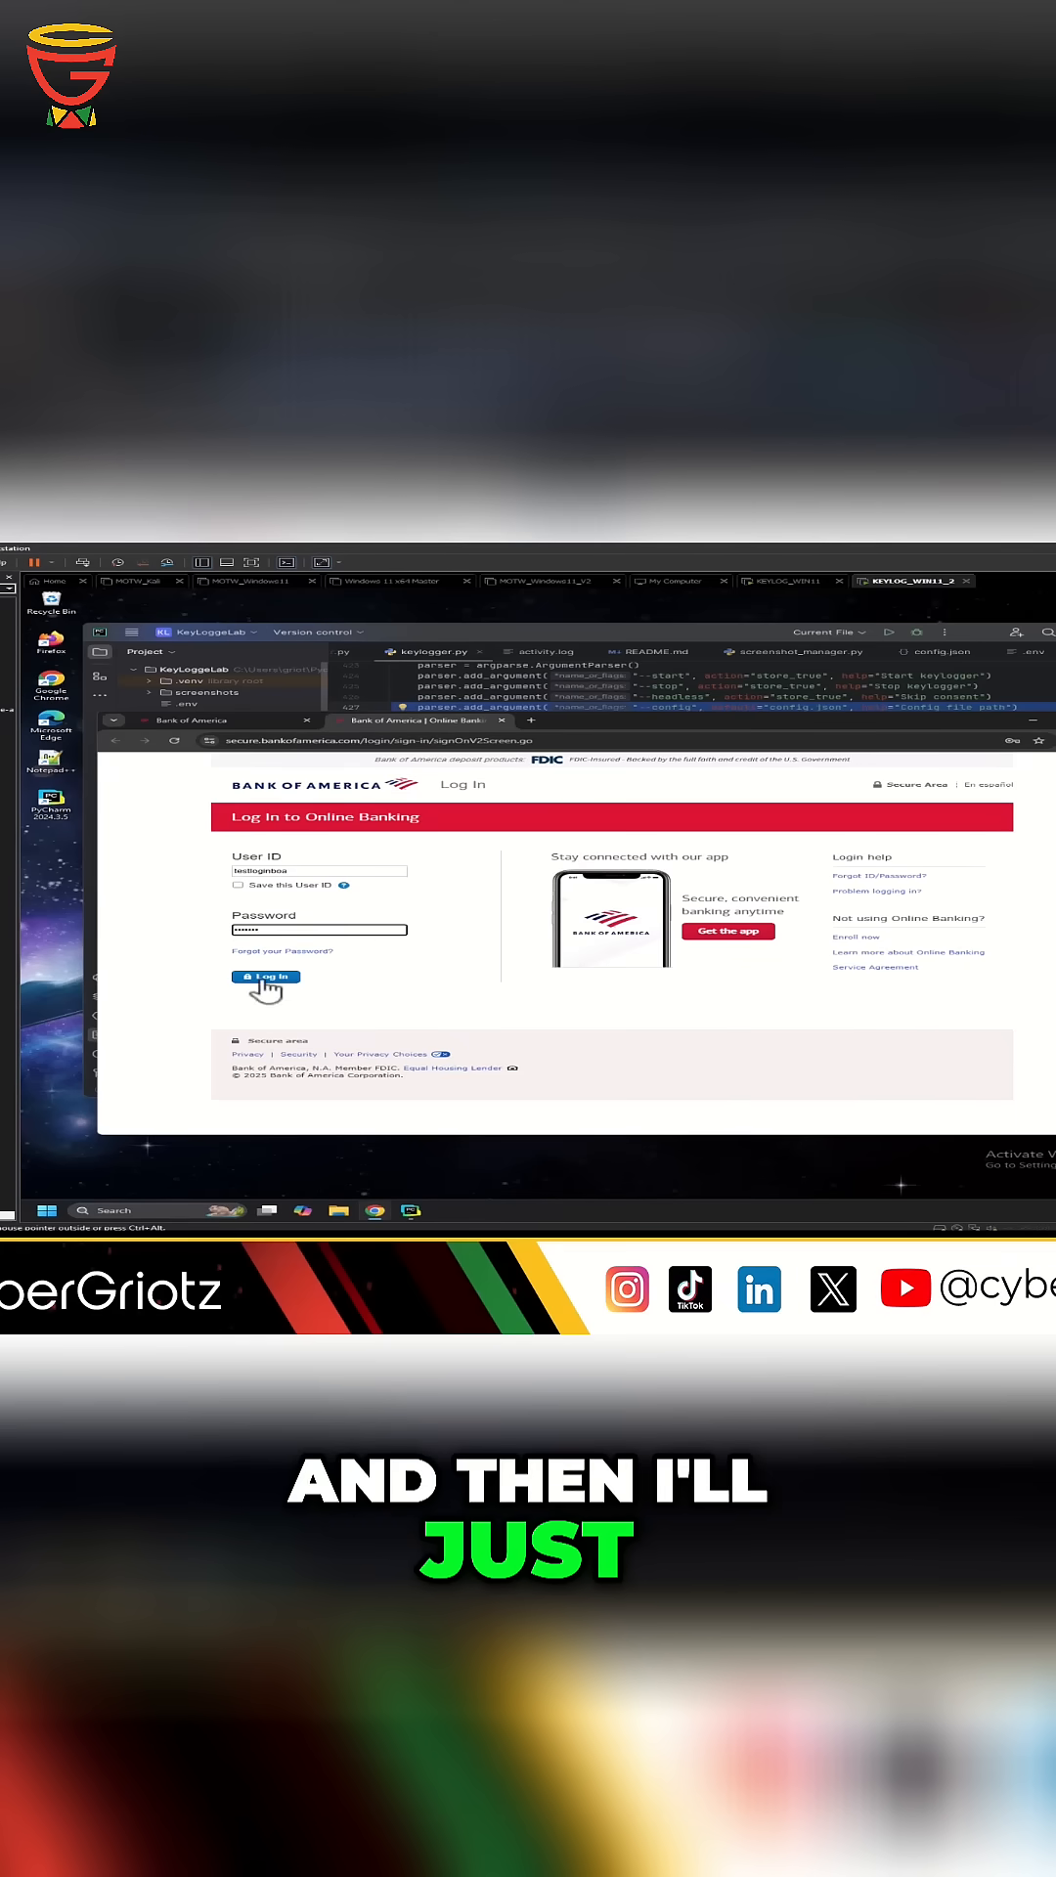
pyautogui.click(265, 979)
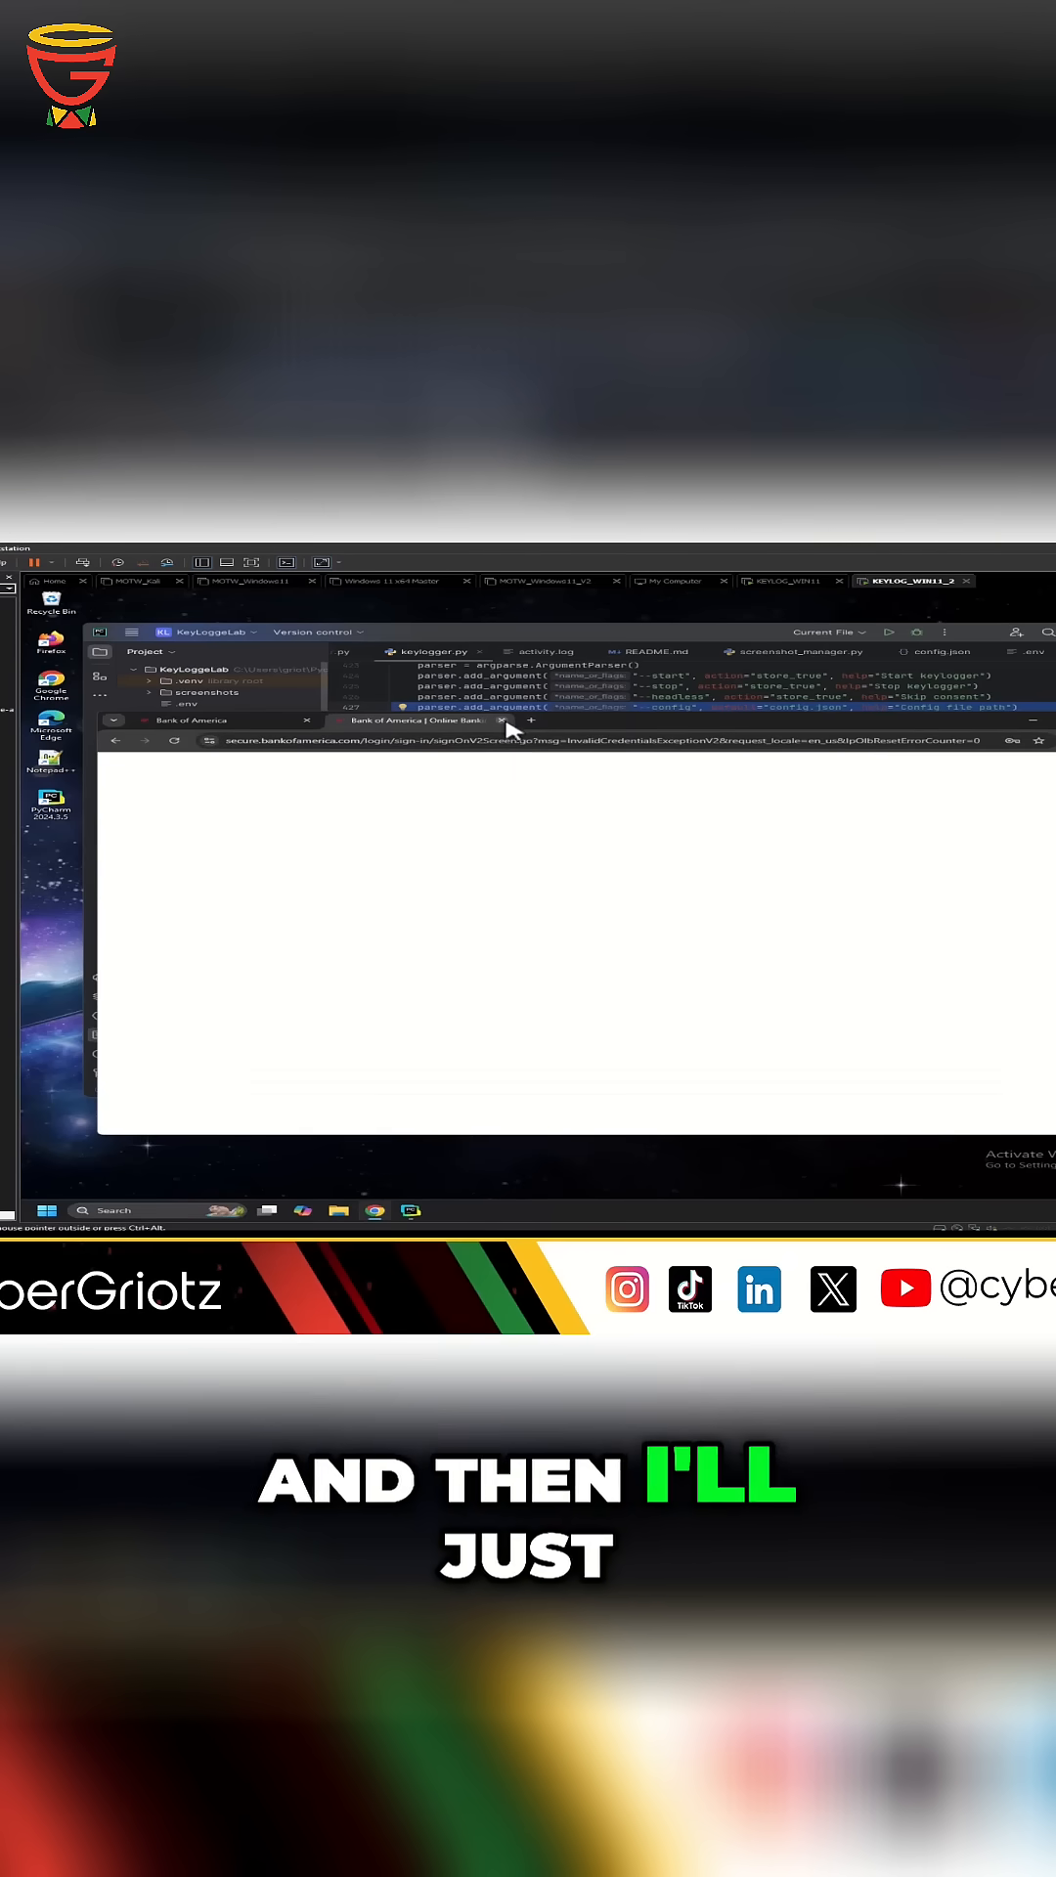
pyautogui.click(523, 719)
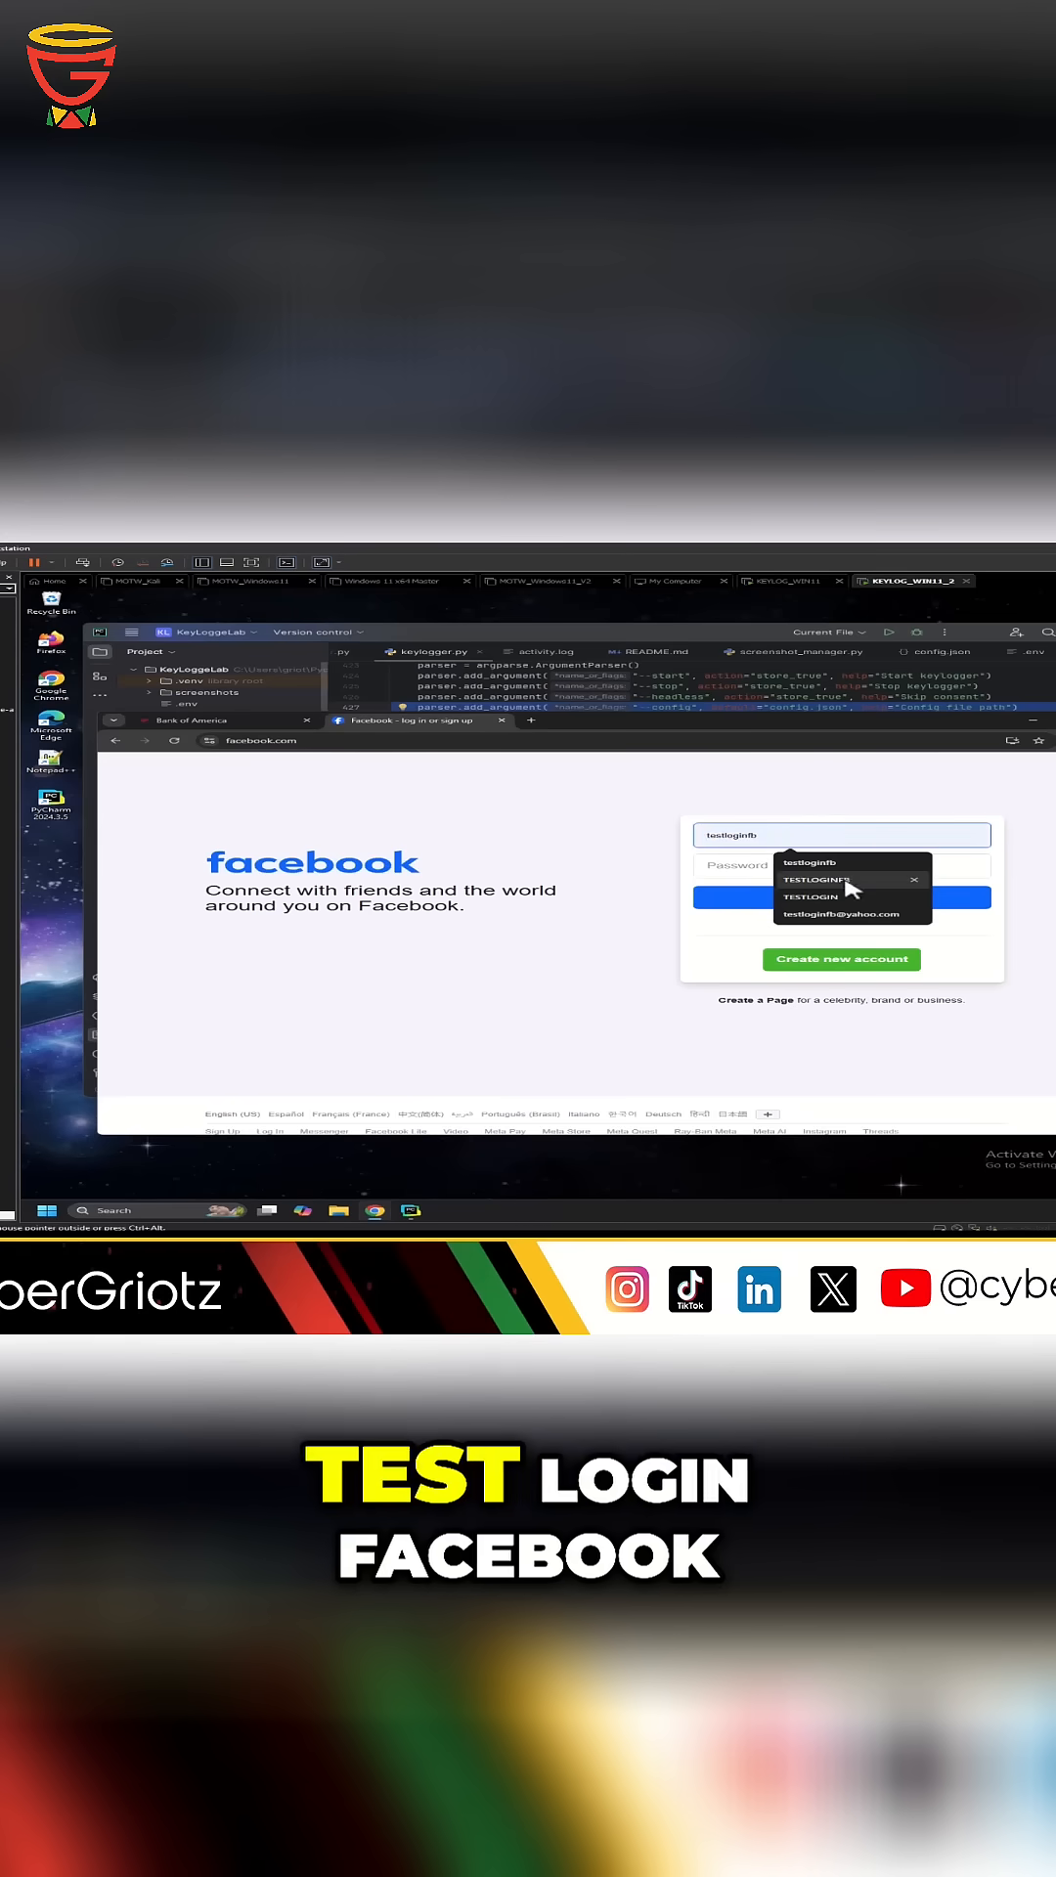
pyautogui.click(809, 879)
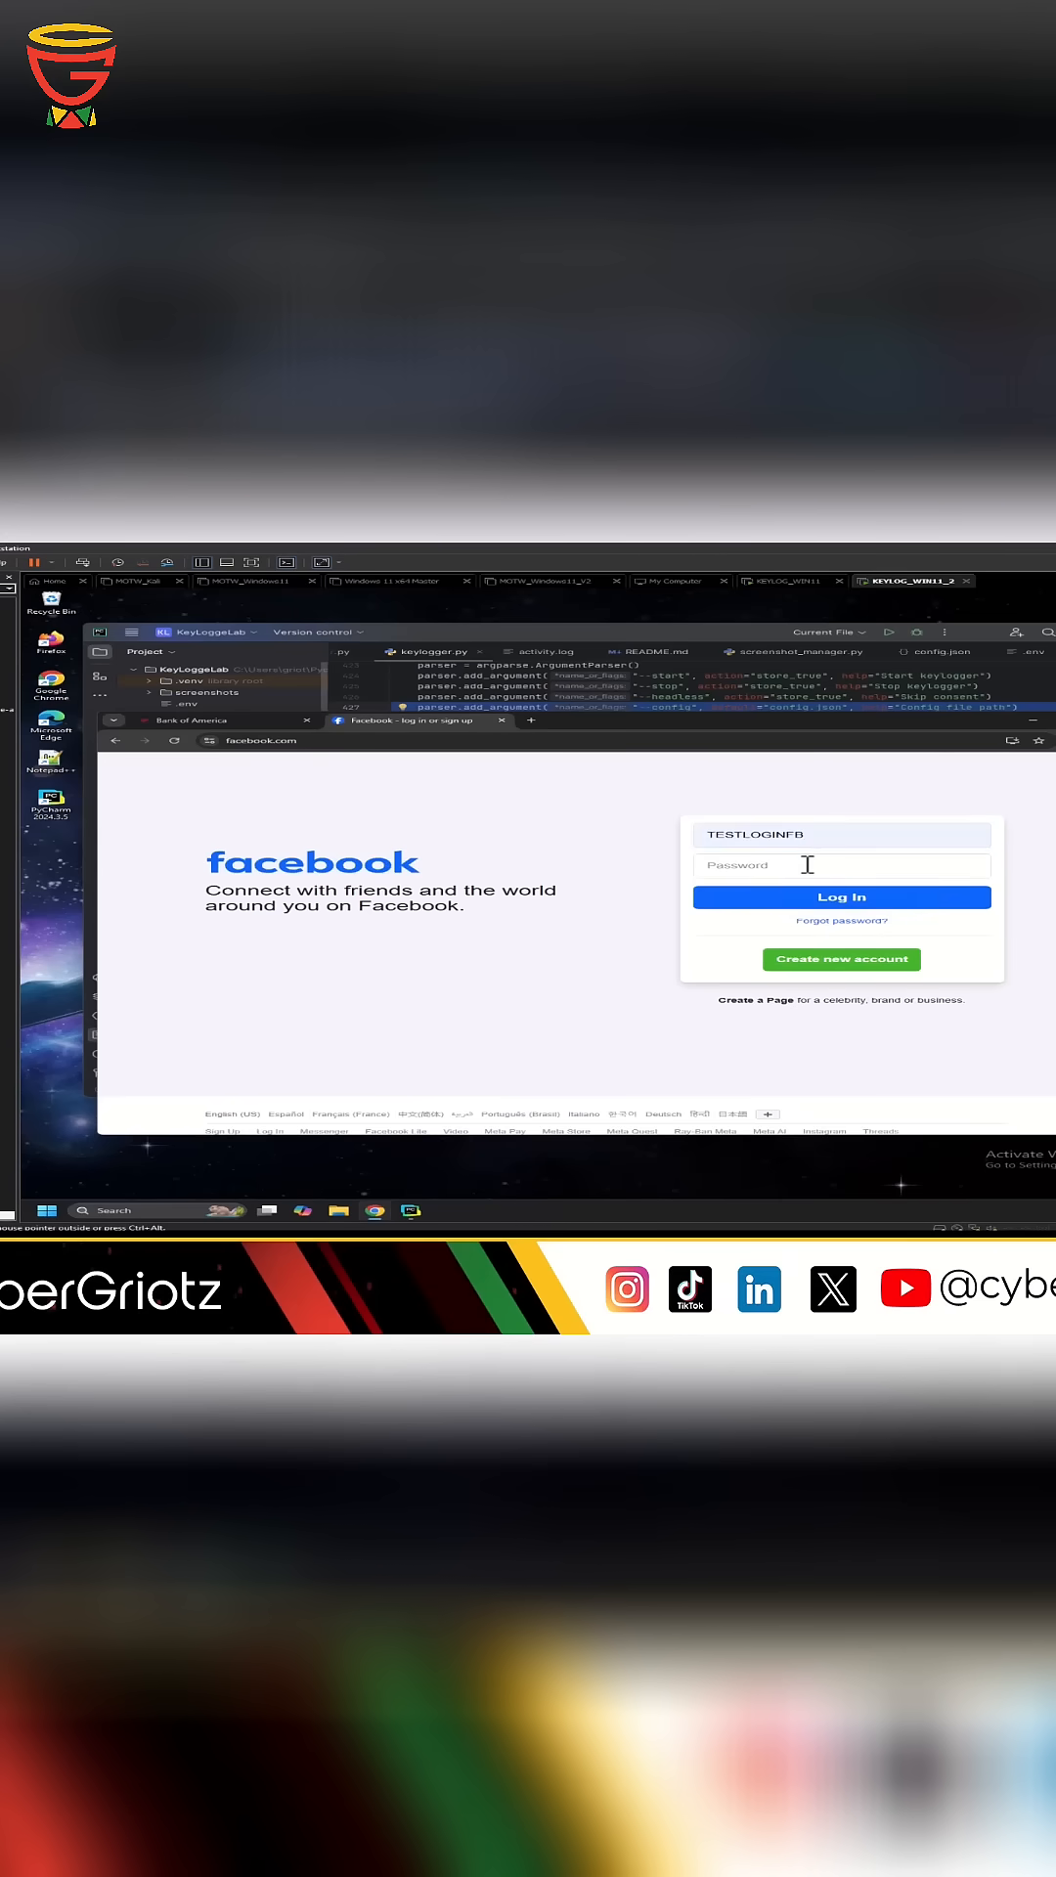
pyautogui.write('password')
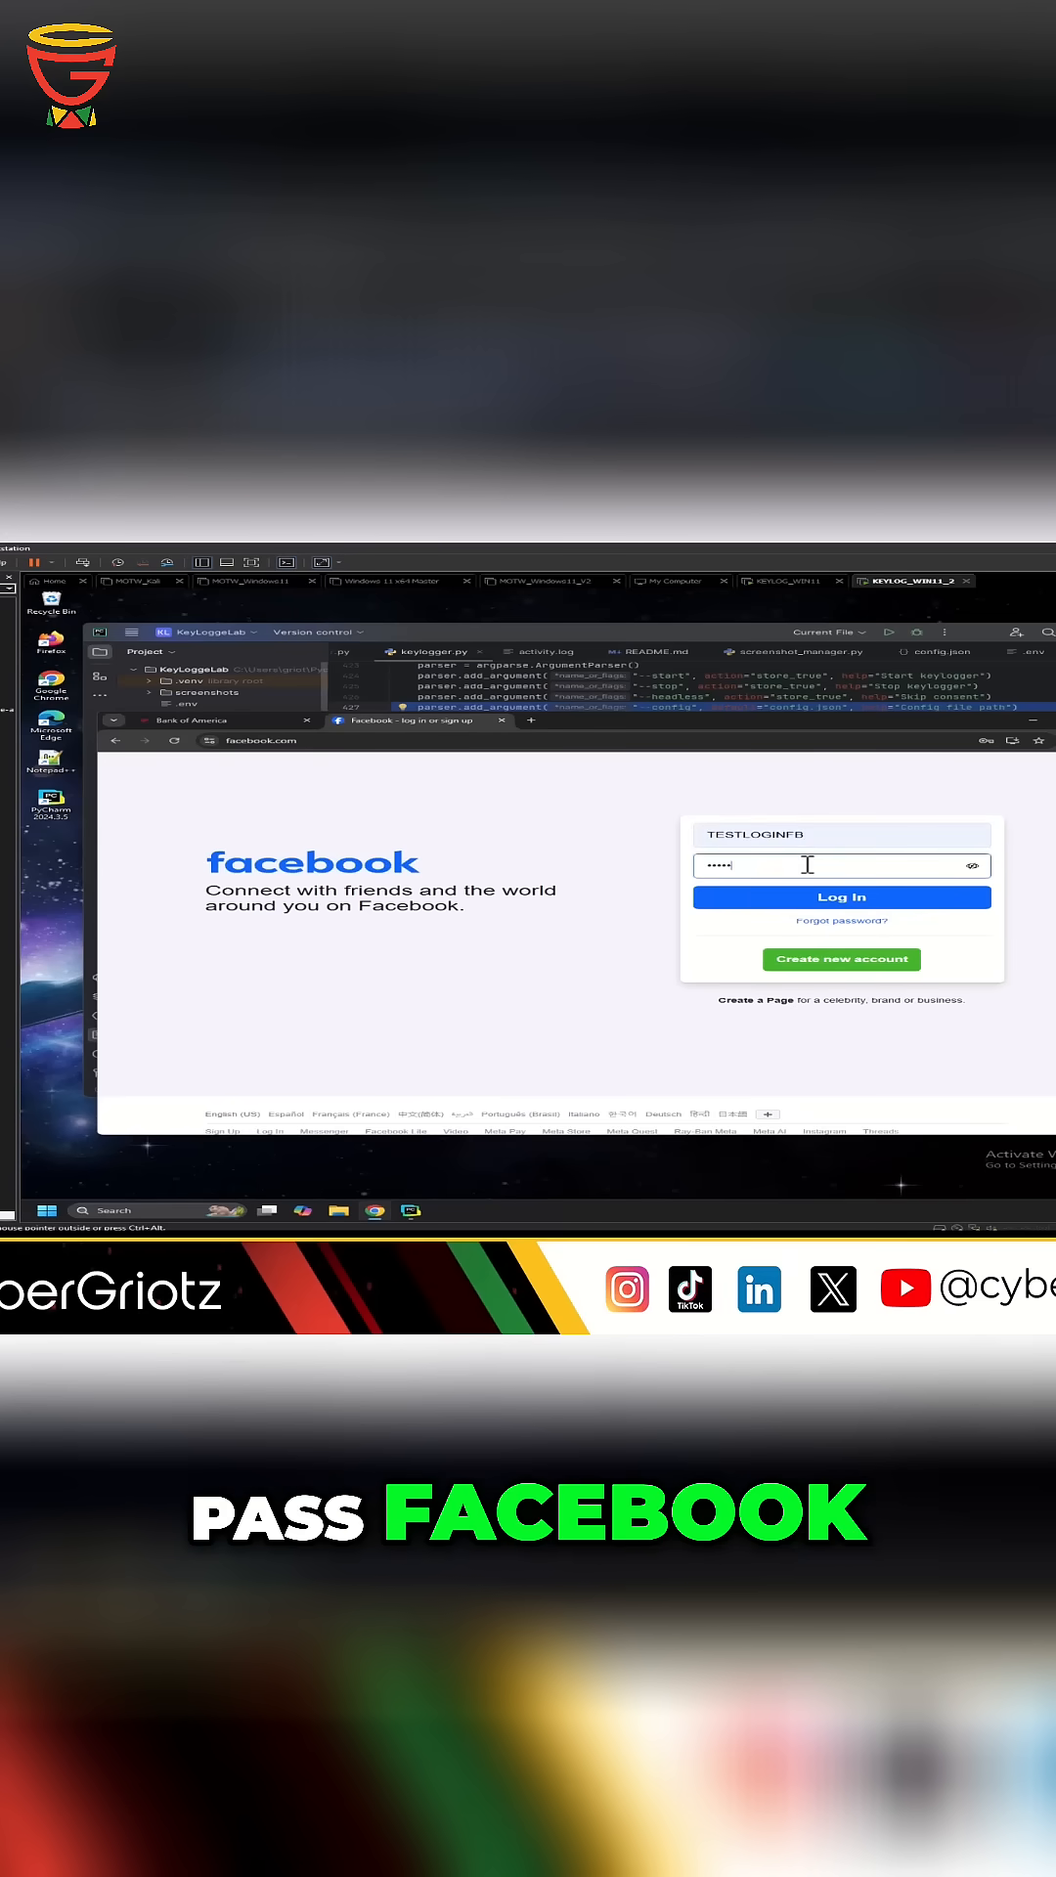